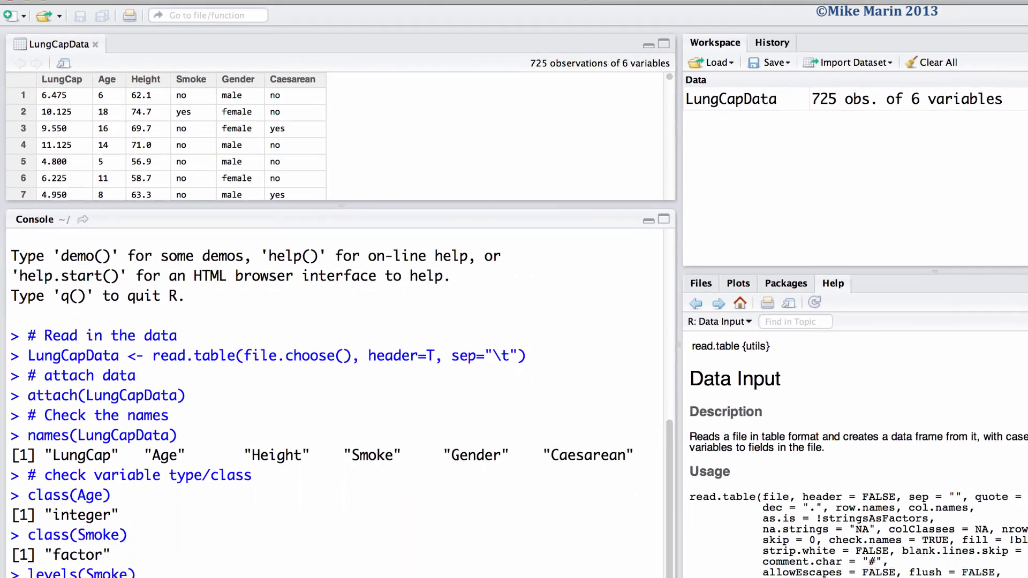
- Get LungCapData's dimensions with dim() and the number of observations with length(Age)
{"action": "type", "text": "dim"}
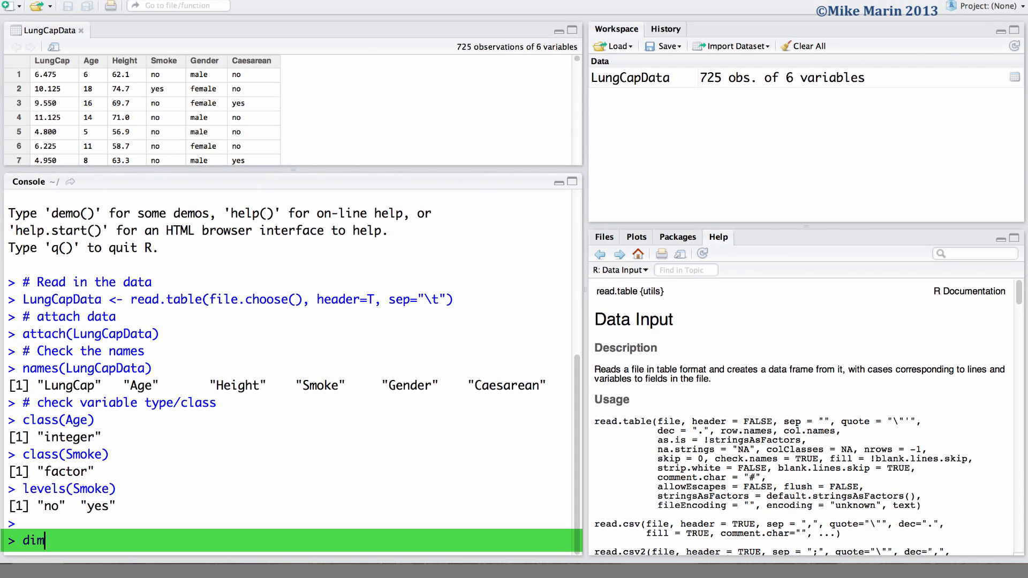
{"action": "type", "text": "()"}
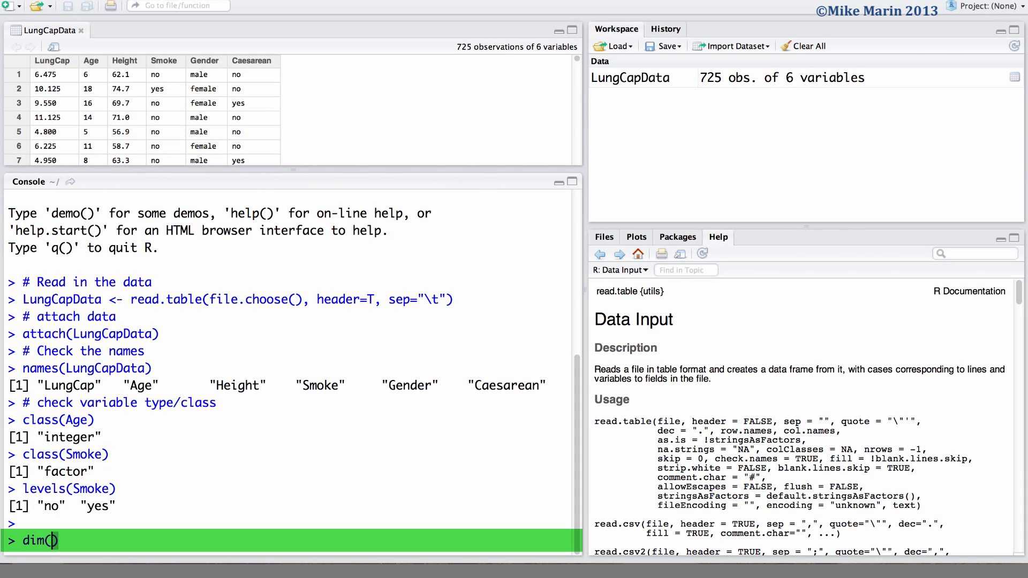
{"action": "type", "text": "LungCapData"}
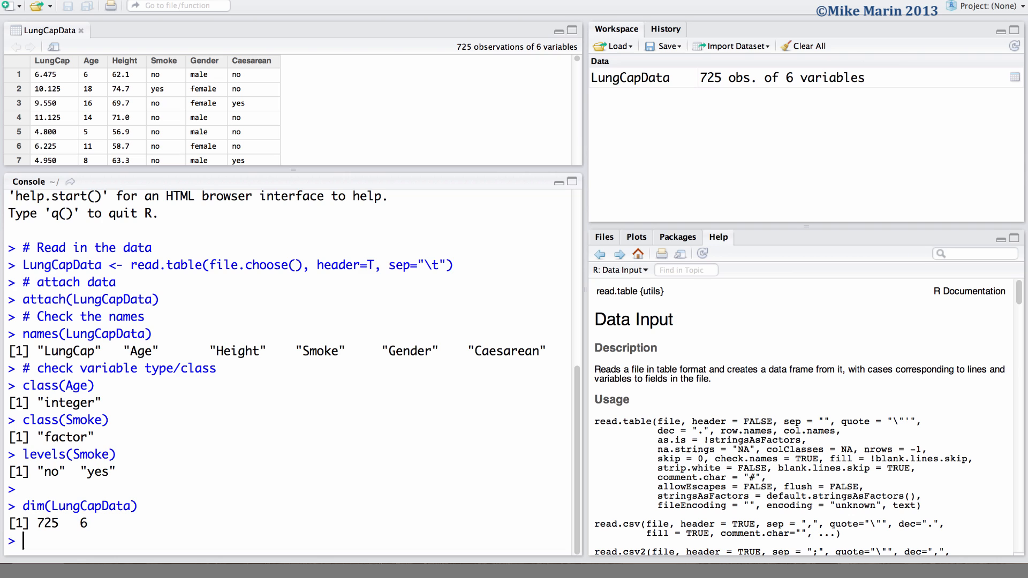
{"action": "type", "text": "len"}
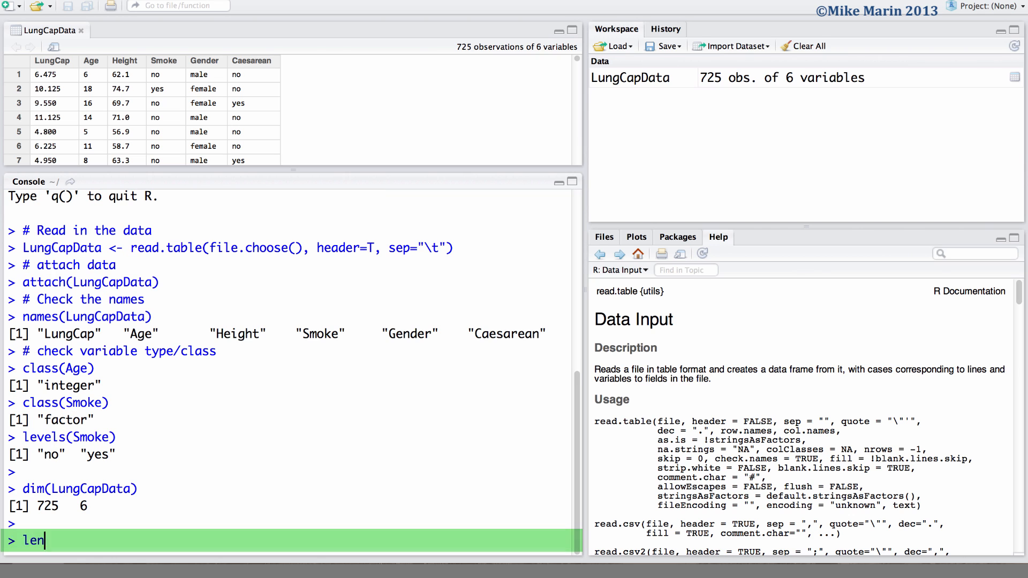
{"action": "type", "text": "gth()"}
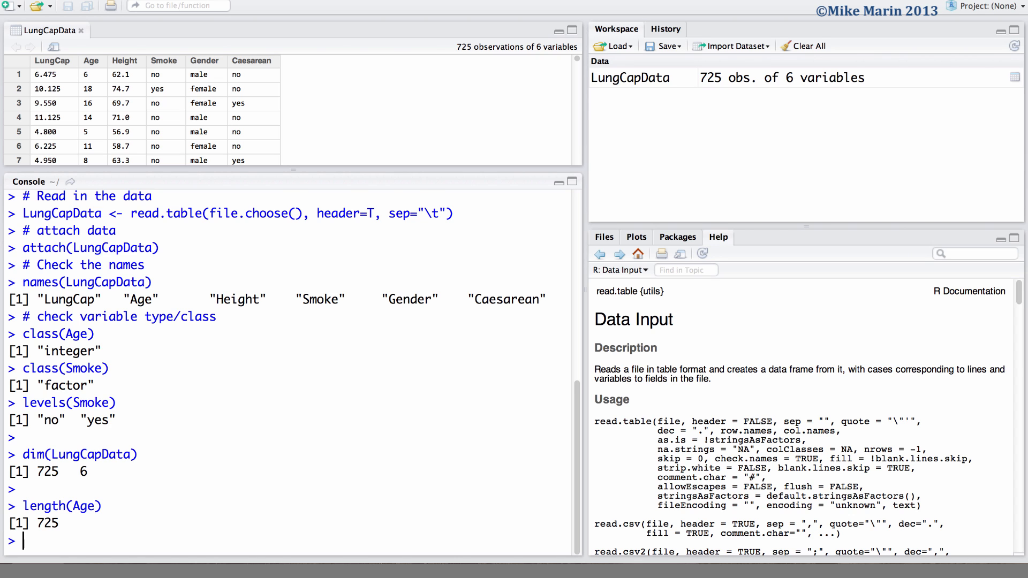
{"action": "scroll", "scroll_direction": "down", "scroll_amount": 3}
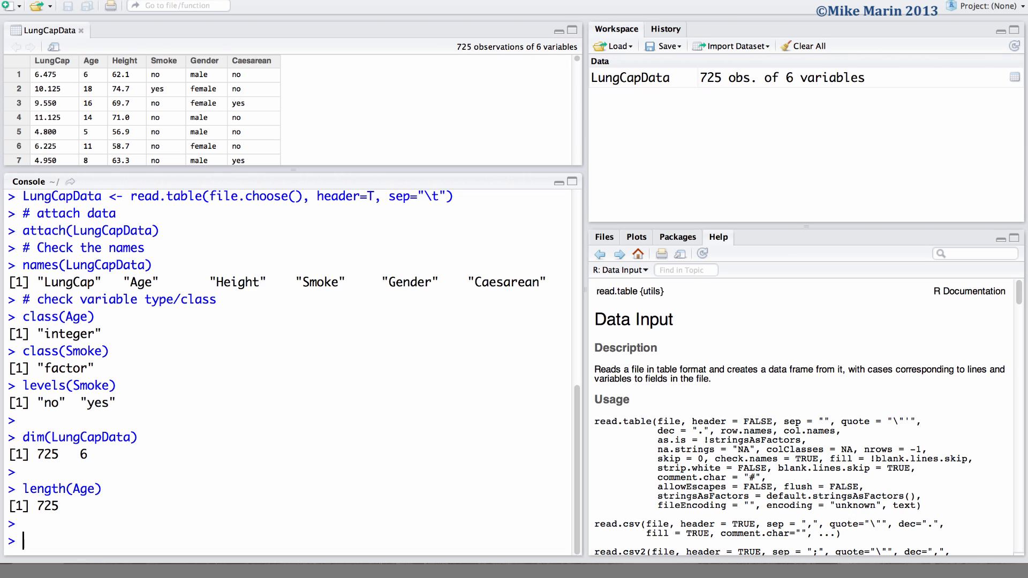
- Show Age values for rows 11 to 14 and print LungCapData[11:14, ] with all variables
{"action": "type", "text": "Age["}
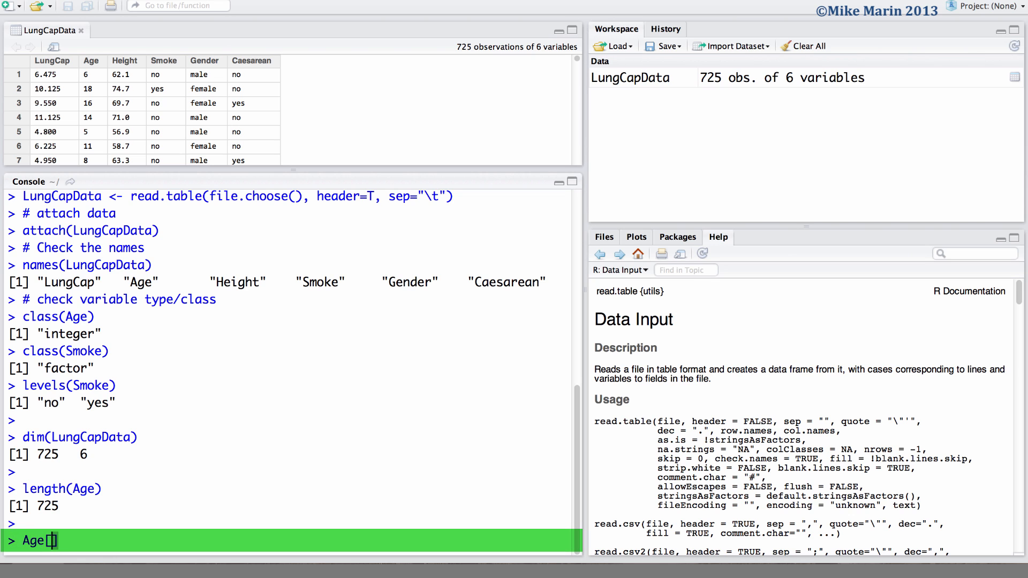
{"action": "type", "text": "[11:"}
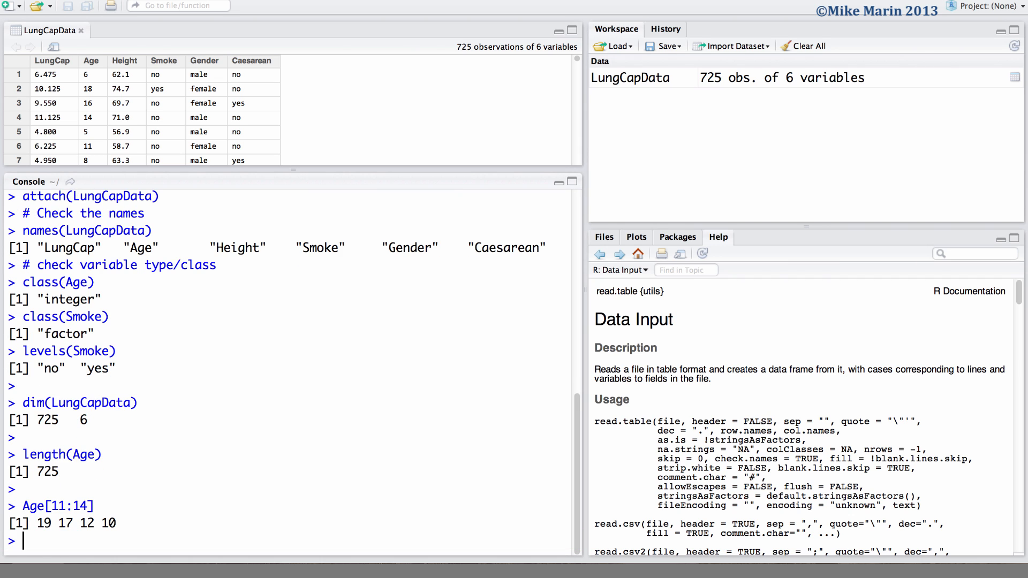
{"action": "scroll", "scroll_direction": "down", "scroll_amount": 3}
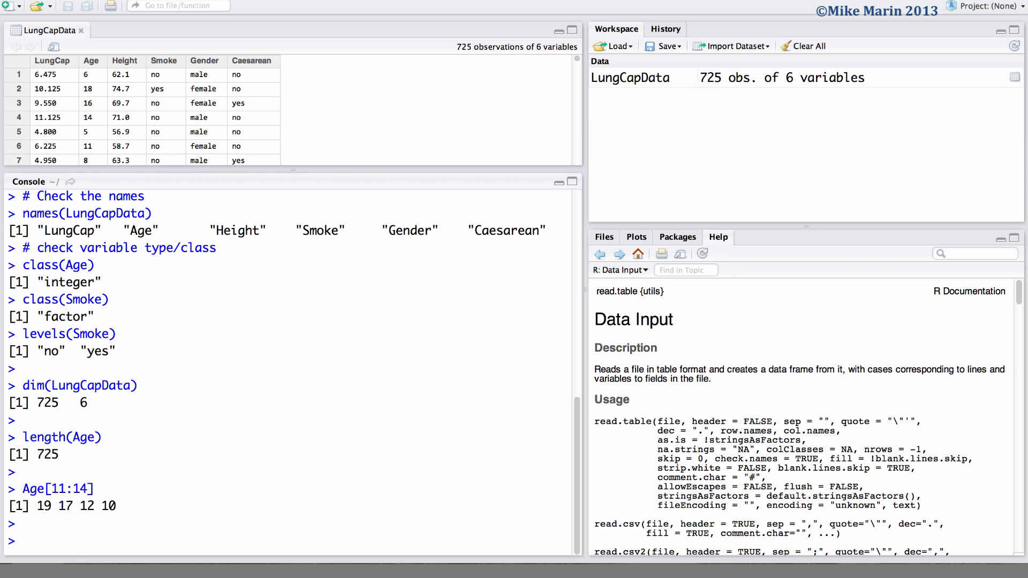
{"action": "type", "text": "Lung"}
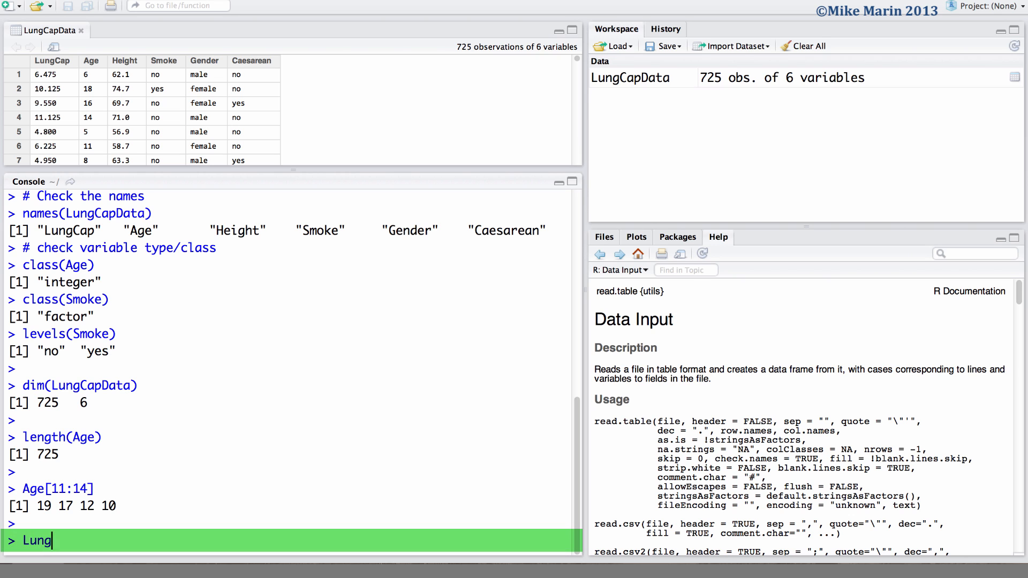
{"action": "type", "text": "CapData"}
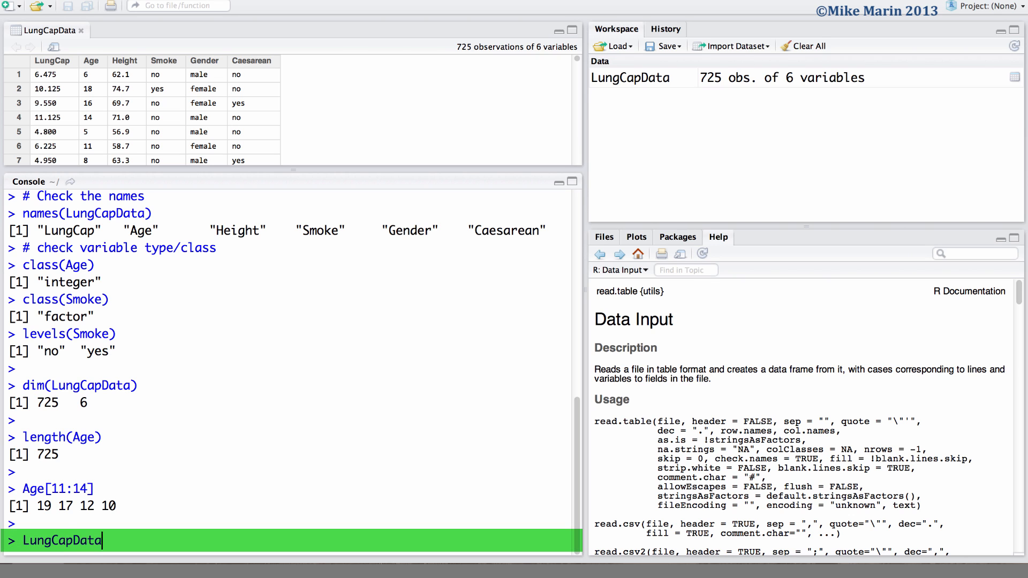
{"action": "type", "text": "[11]"}
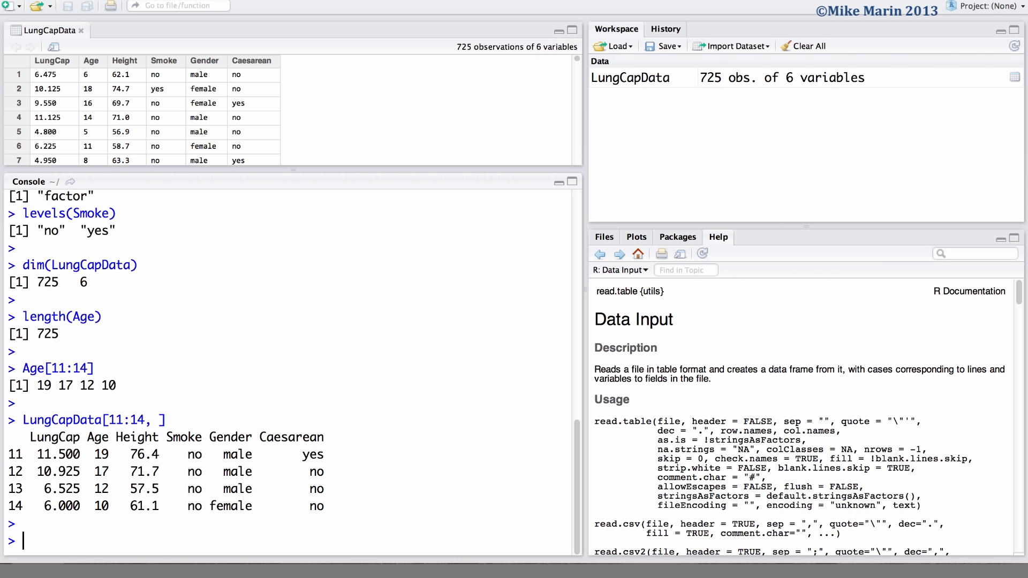
- Compute the mean age of females with mean(Age[Gender=="female"]), giving 12.44972
{"action": "type", "text": "mean"}
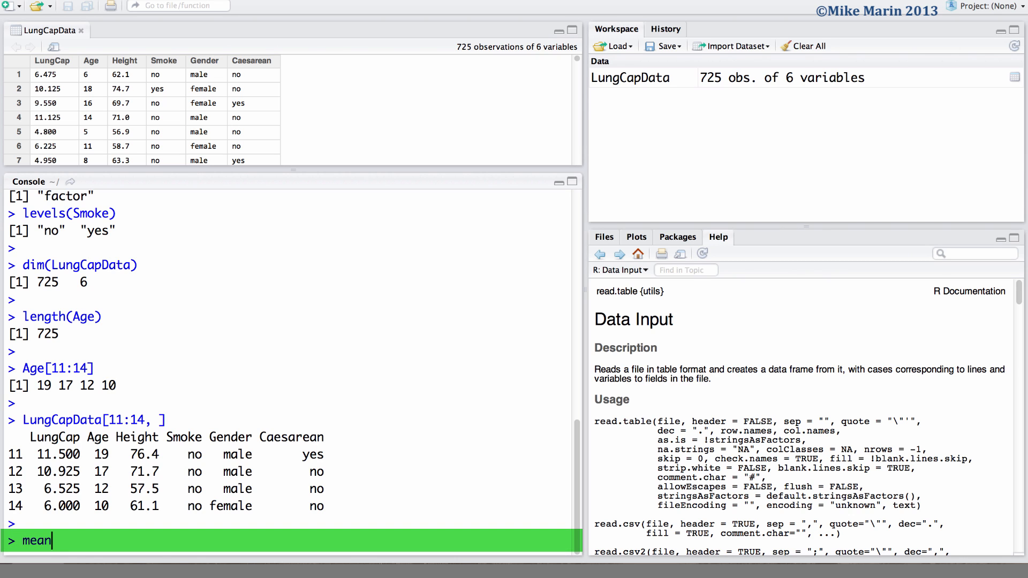
{"action": "type", "text": "(Age)"}
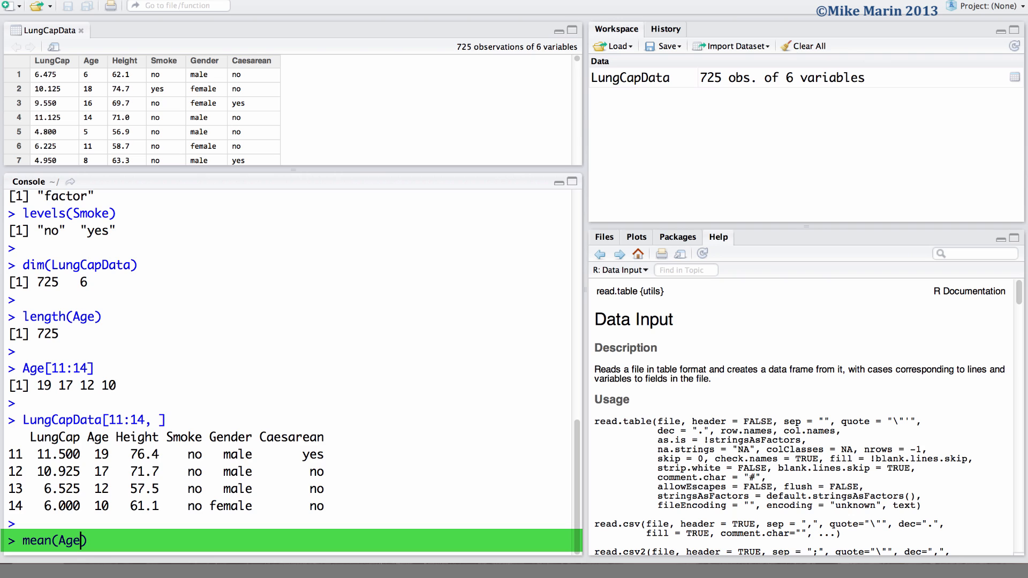
{"action": "type", "text": "[]"}
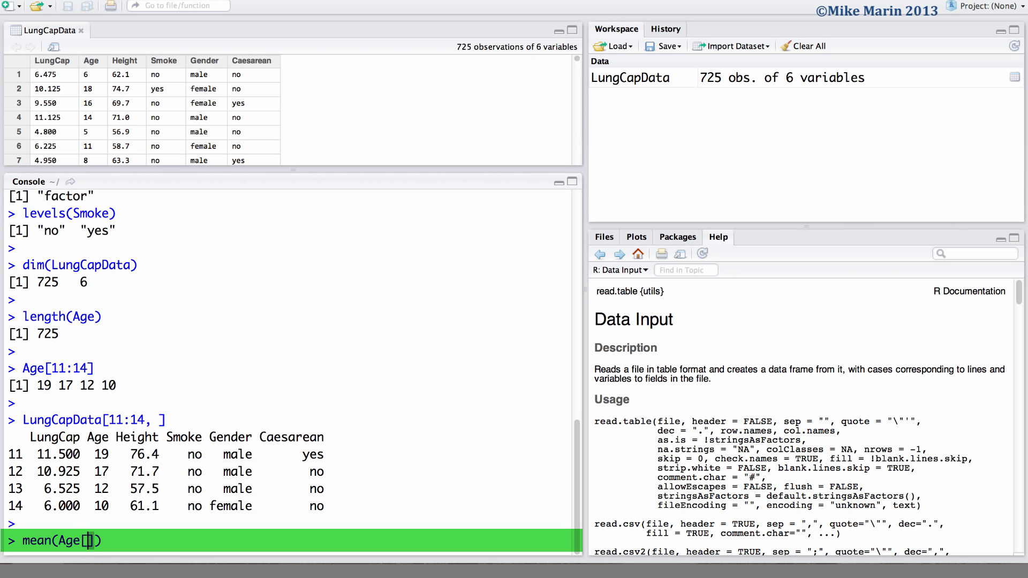
{"action": "type", "text": "G"}
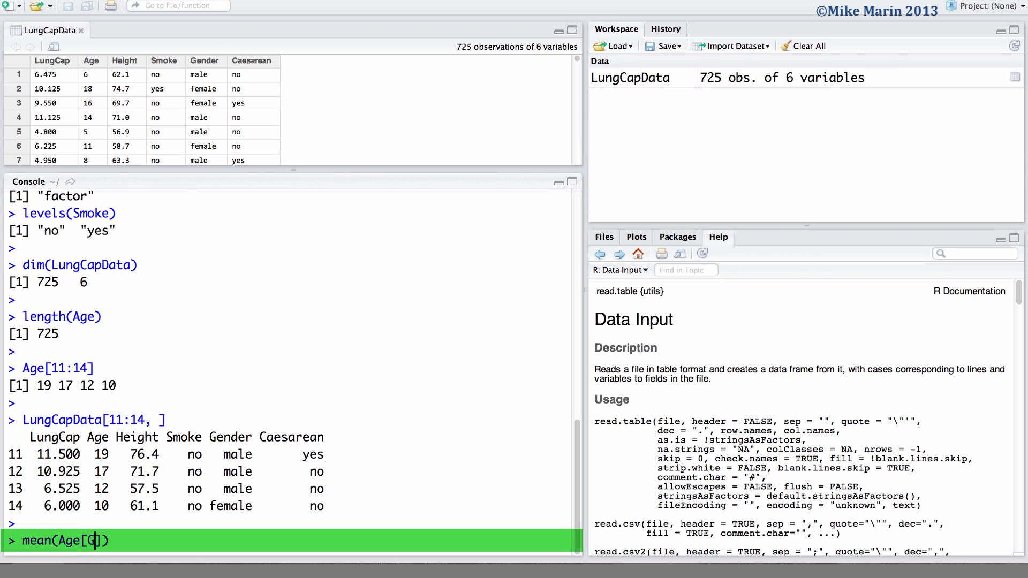
{"action": "type", "text": "ender==\"female"}
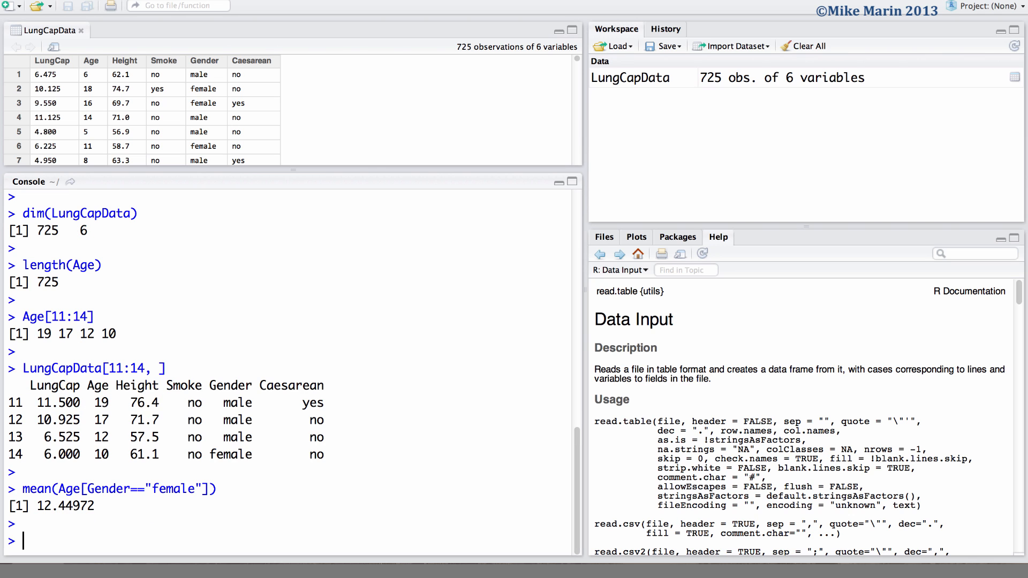
- List the Gender levels with levels(Gender), then recall the mean command to rerun it for males (12.20708)
{"action": "type", "text": "levels"}
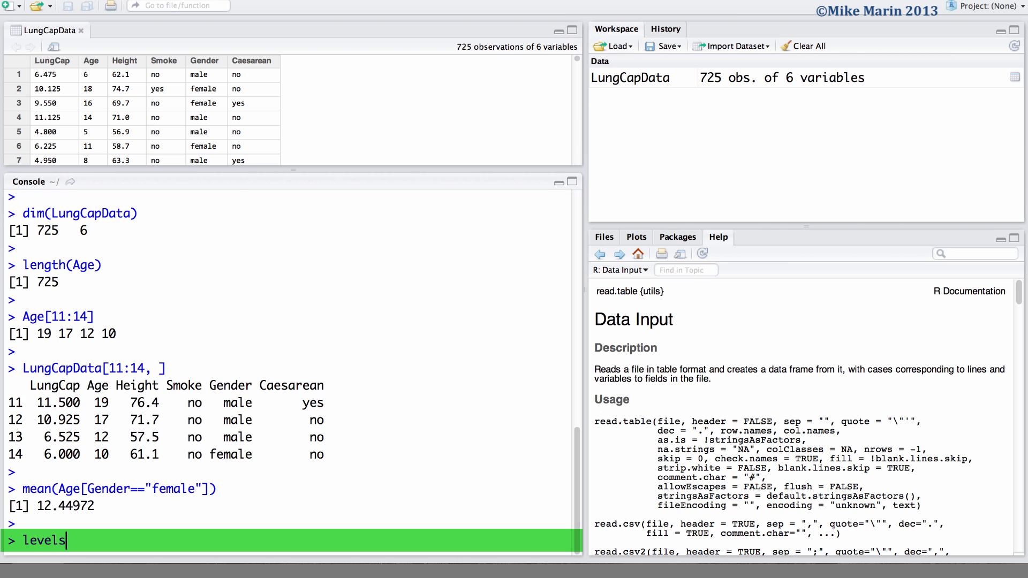
{"action": "type", "text": "(Gender)"}
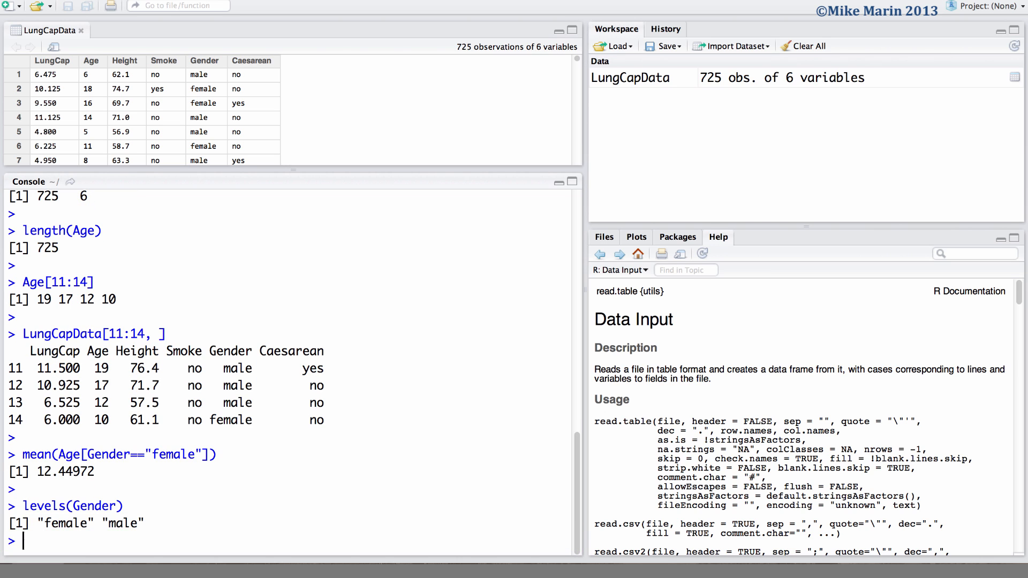
{"action": "type", "text": "levels(Gender)"}
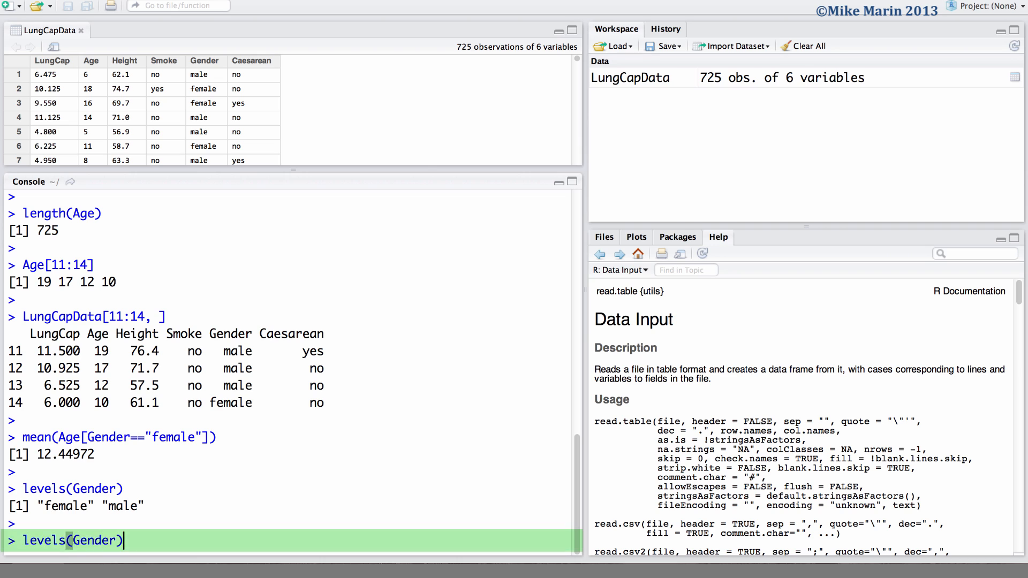
{"action": "key", "text": "Up"}
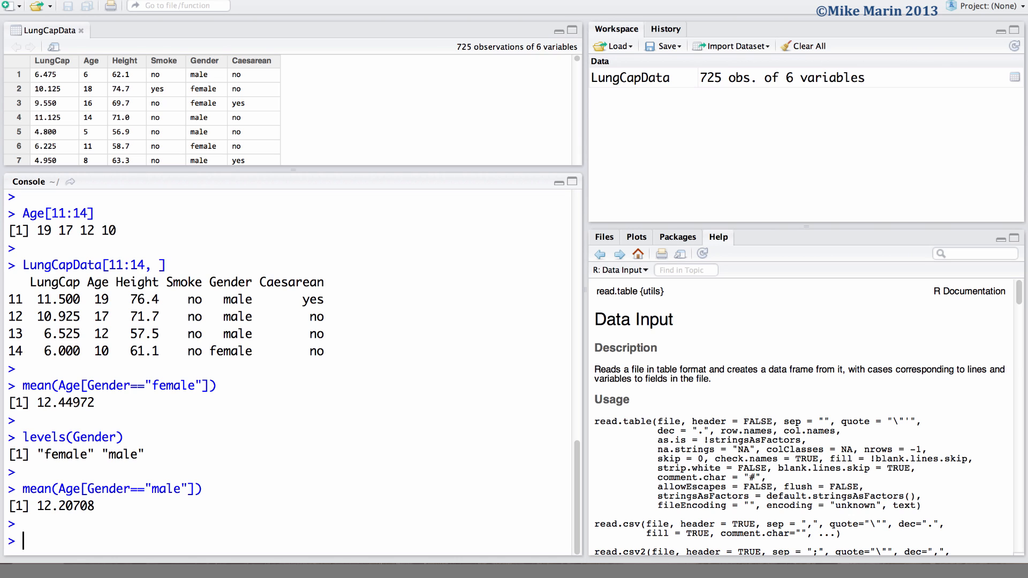
- Create FemData as LungCapData[Gender=="female", ]
{"action": "type", "text": "FemData"}
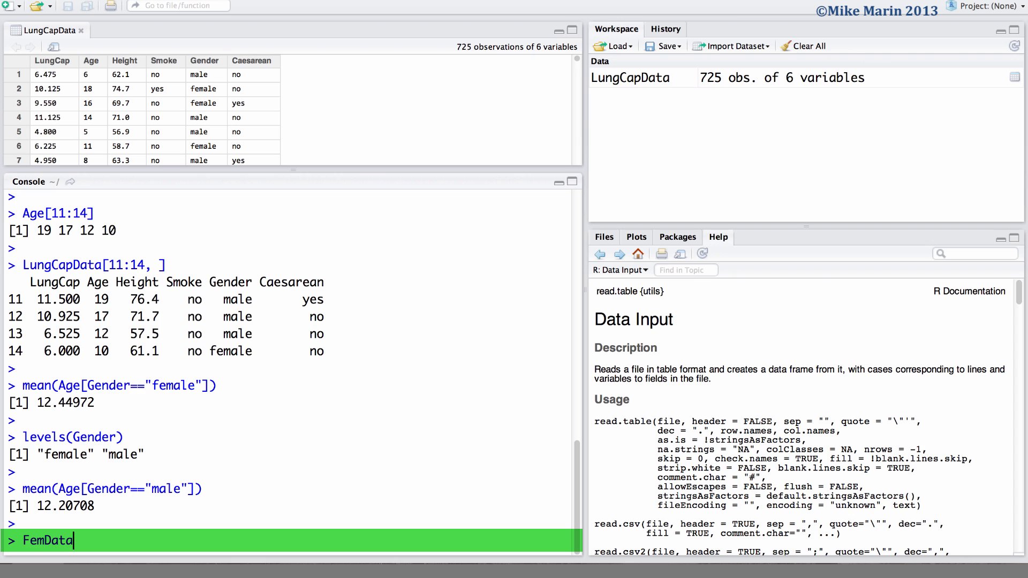
{"action": "type", "text": "<-"}
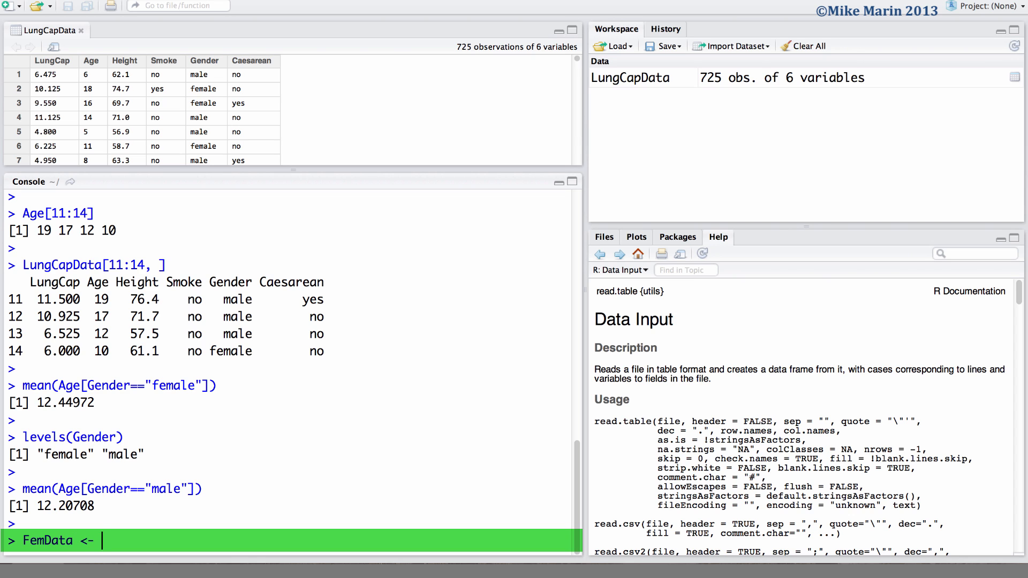
{"action": "type", "text": "LungCapData["}
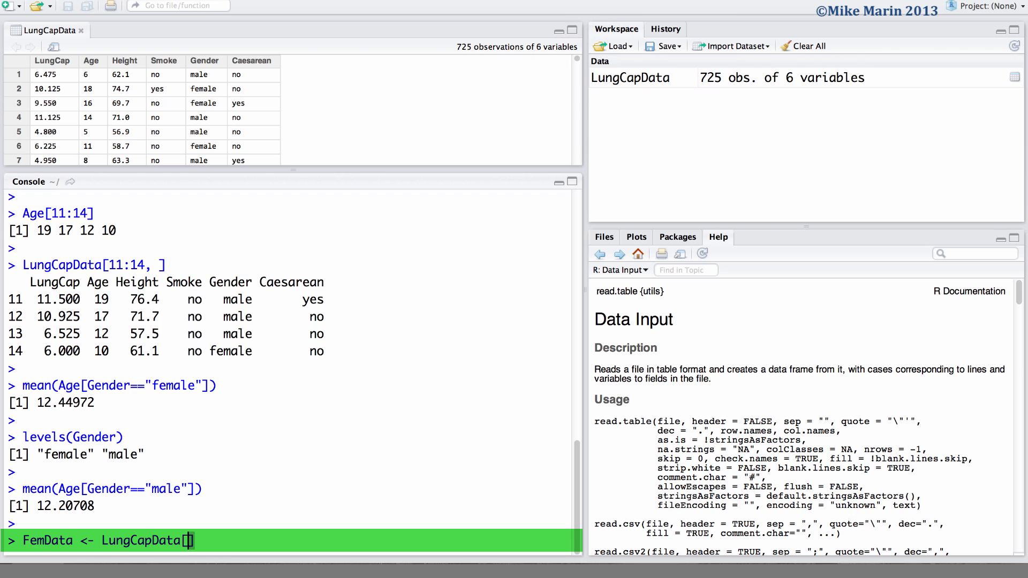
{"action": "type", "text": "Gender==\"male\","}
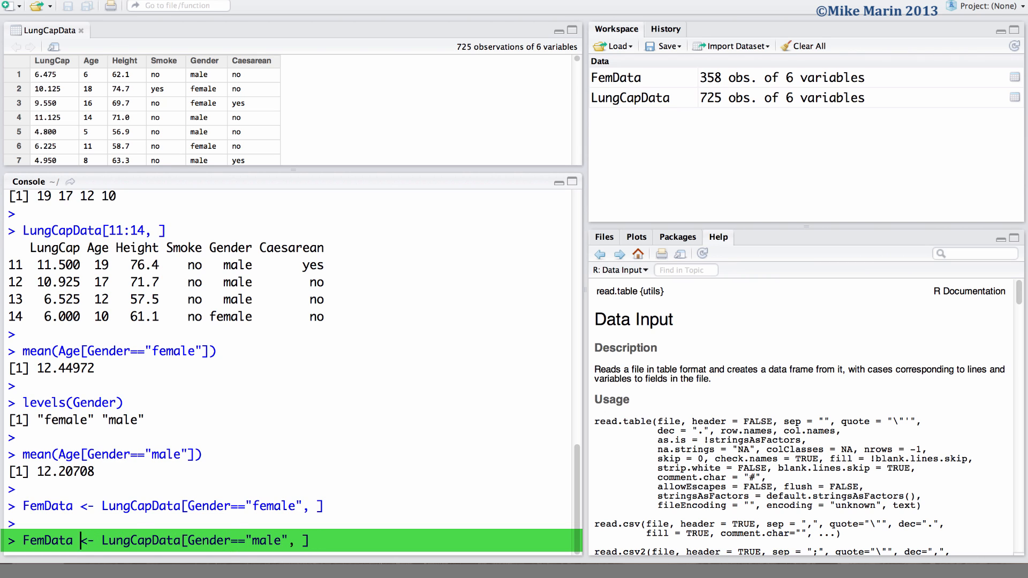
- Reuse the command to create MaleData for males and check the subset dimensions with dim()
{"action": "key", "text": "BackSpace"}
{"action": "type", "text": "Mal"}
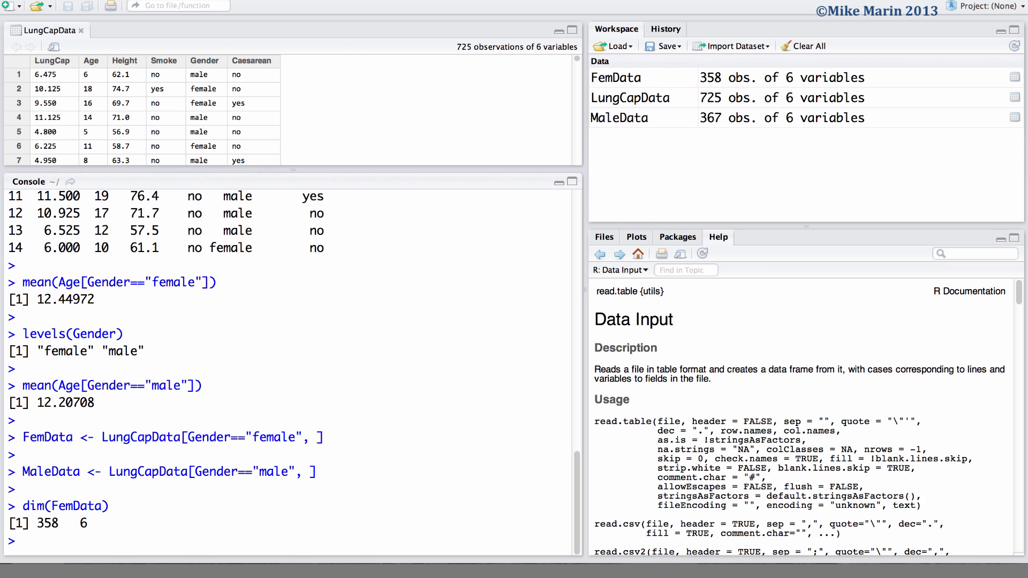
{"action": "type", "text": "dim(MaleData"}
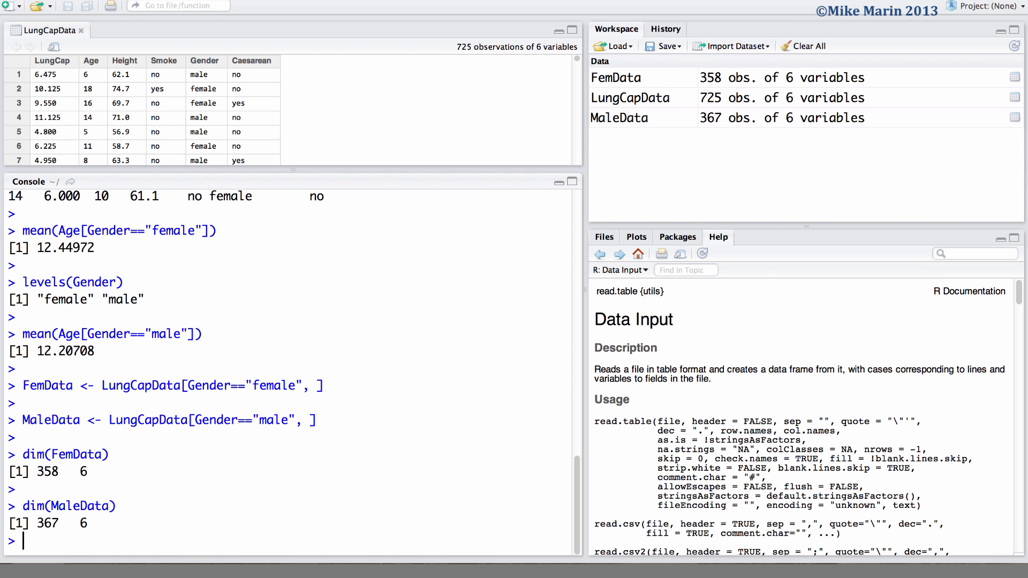
- Run summary(Gender) showing 358 females and 367 males, then print FemData[1:4, ]
{"action": "type", "text": "summary()"}
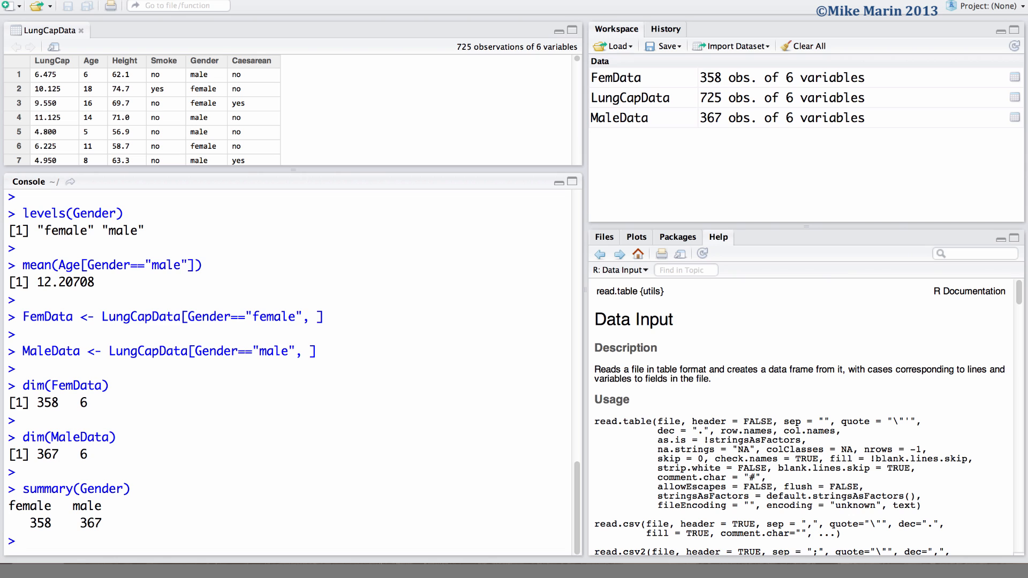
{"action": "type", "text": "FemData[1:4"}
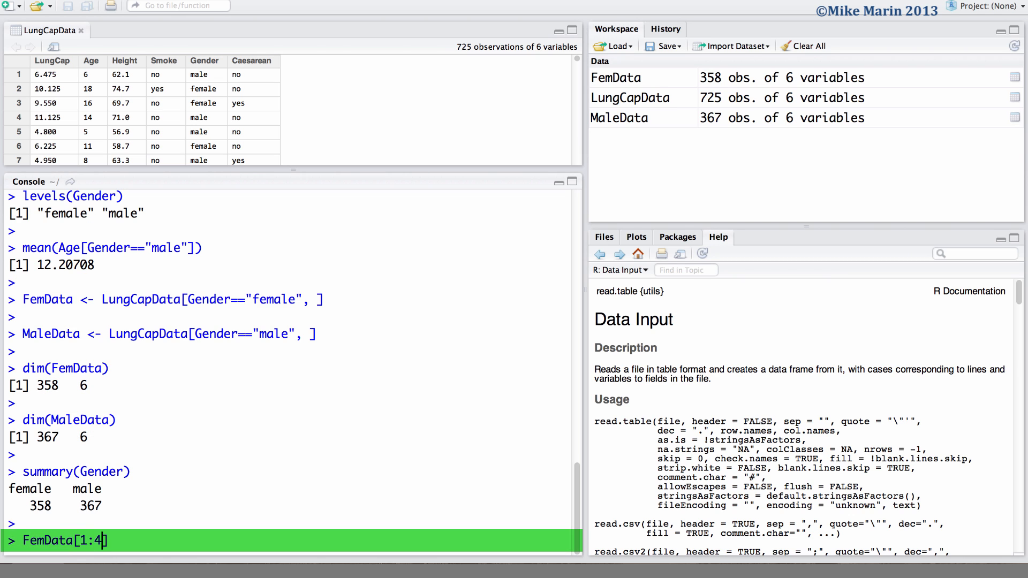
{"action": "type", "text": ","}
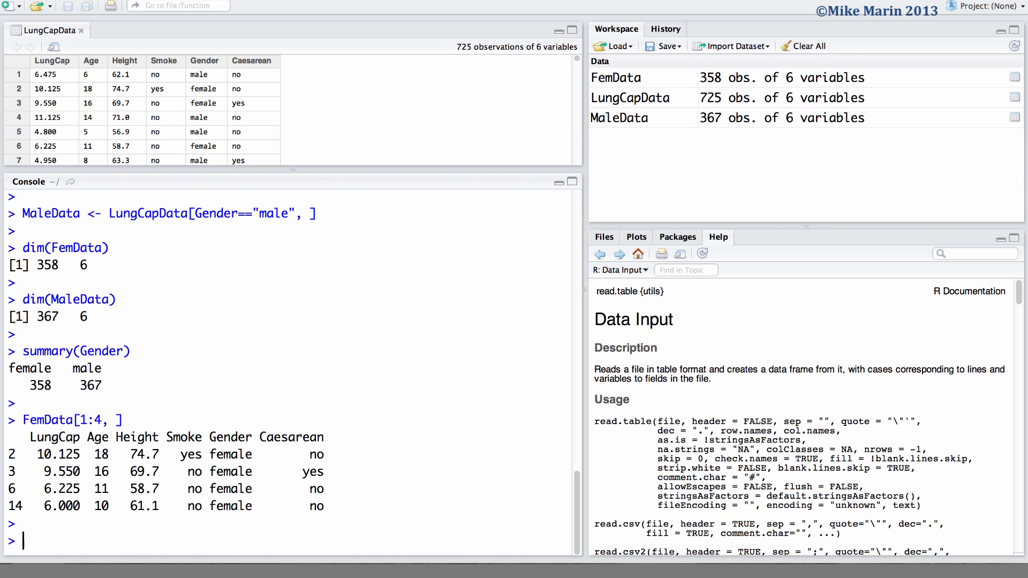
- Create MaleOver15 as LungCapData[Gender=="male" & Age>15, ]
{"action": "type", "text": "Mal"}
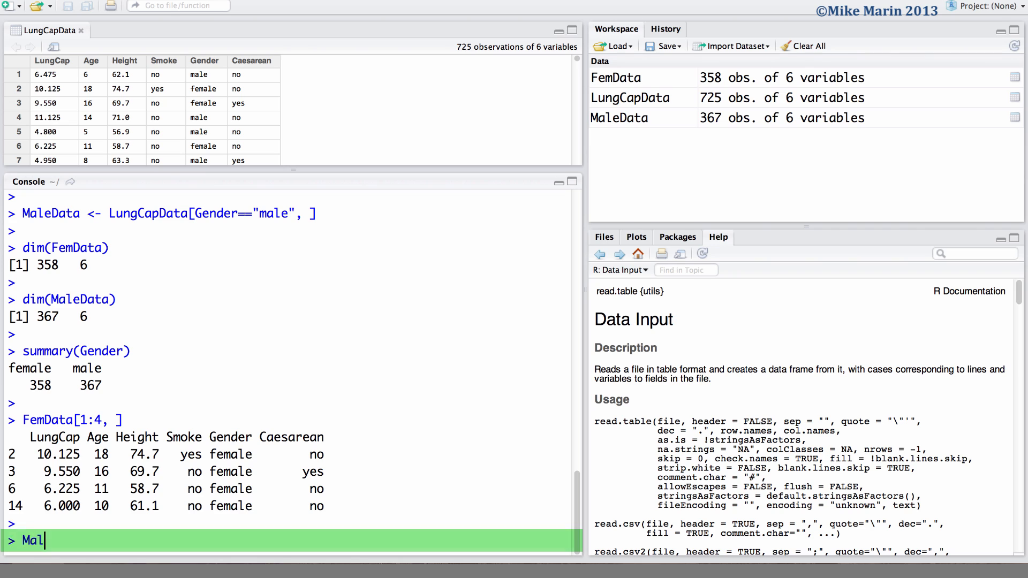
{"action": "type", "text": "eOver1"}
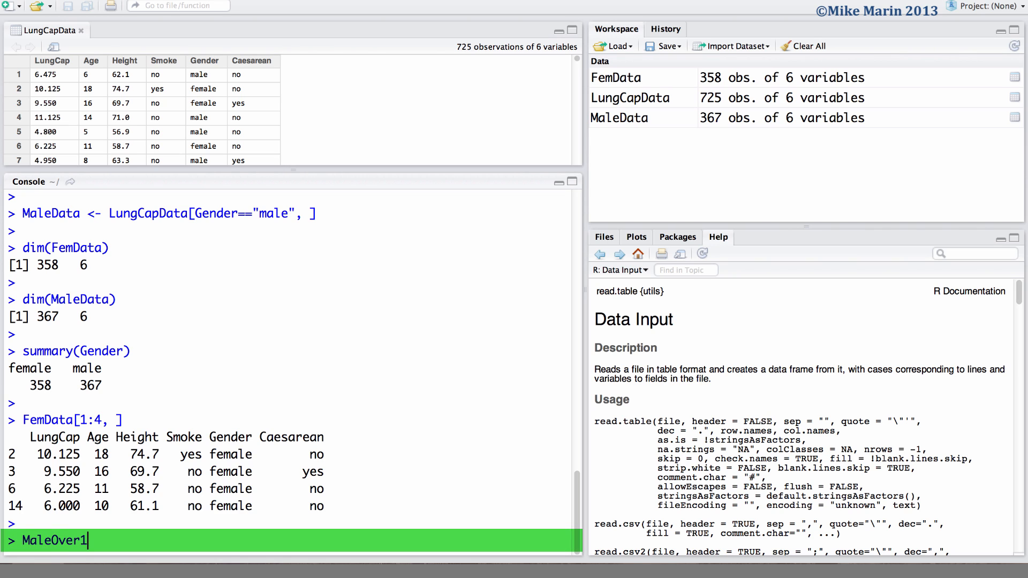
{"action": "type", "text": "5 <-"}
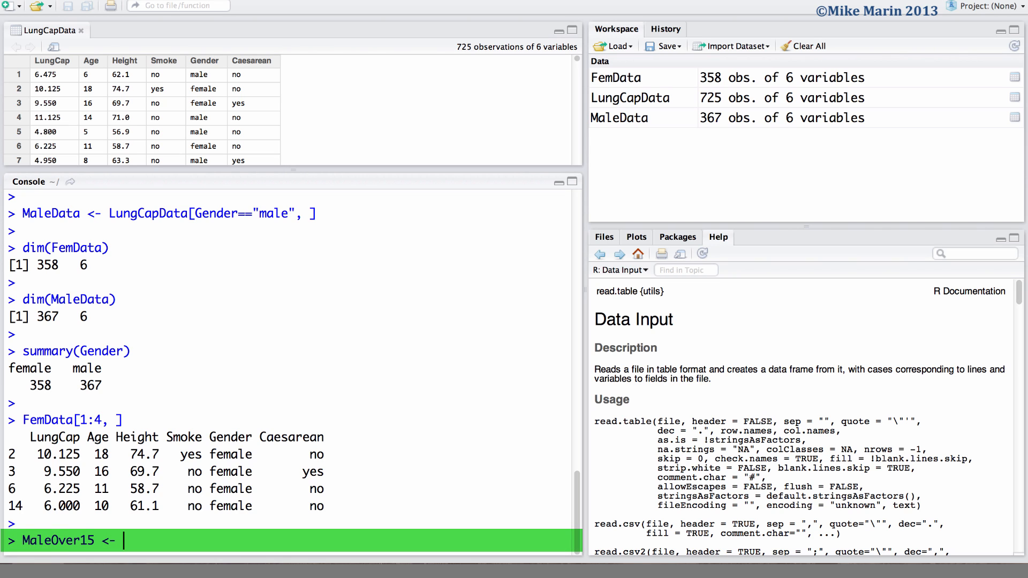
{"action": "type", "text": "Lun"}
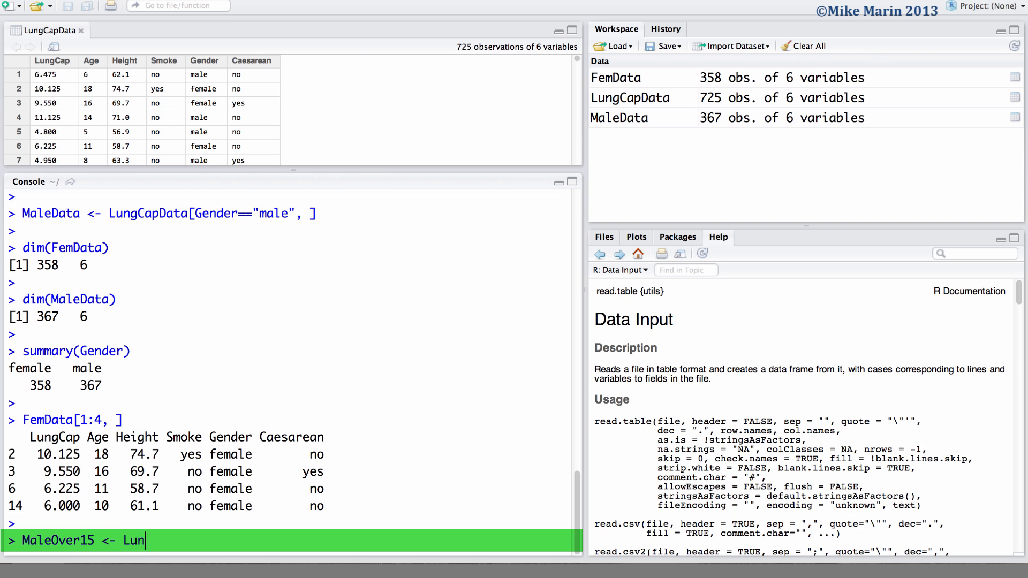
{"action": "type", "text": "gCapData"}
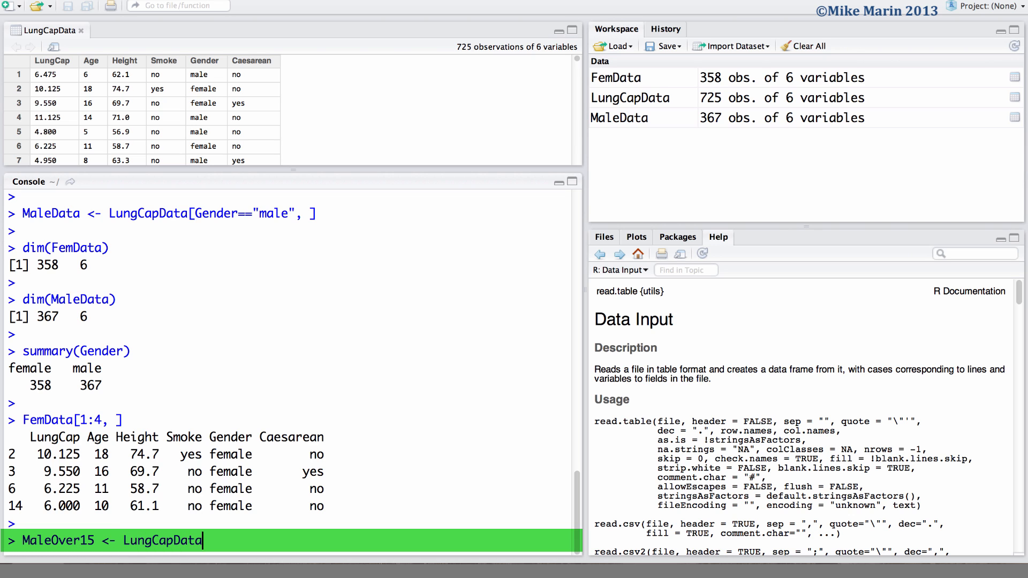
{"action": "type", "text": "[G"}
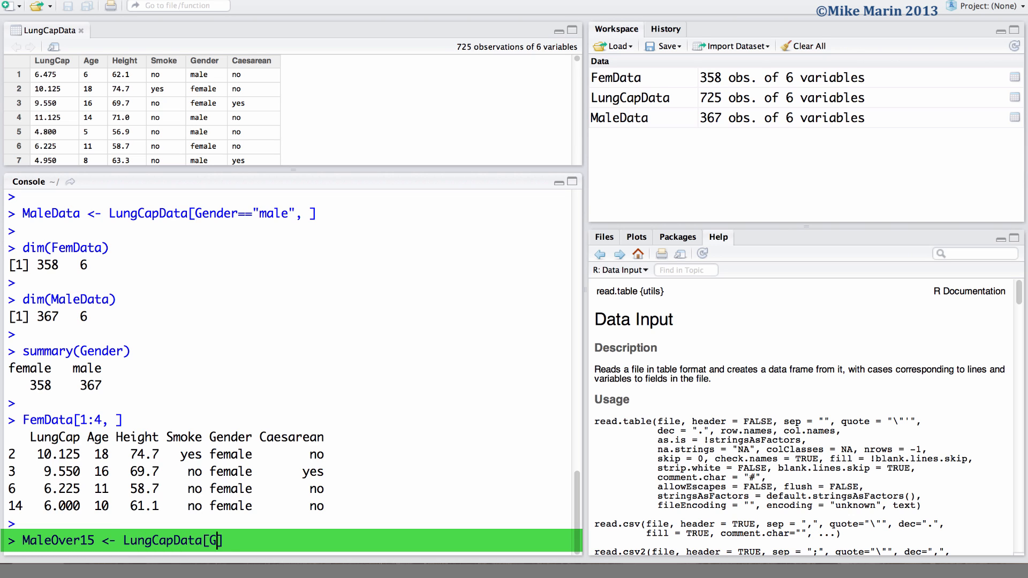
{"action": "type", "text": "ender=="}
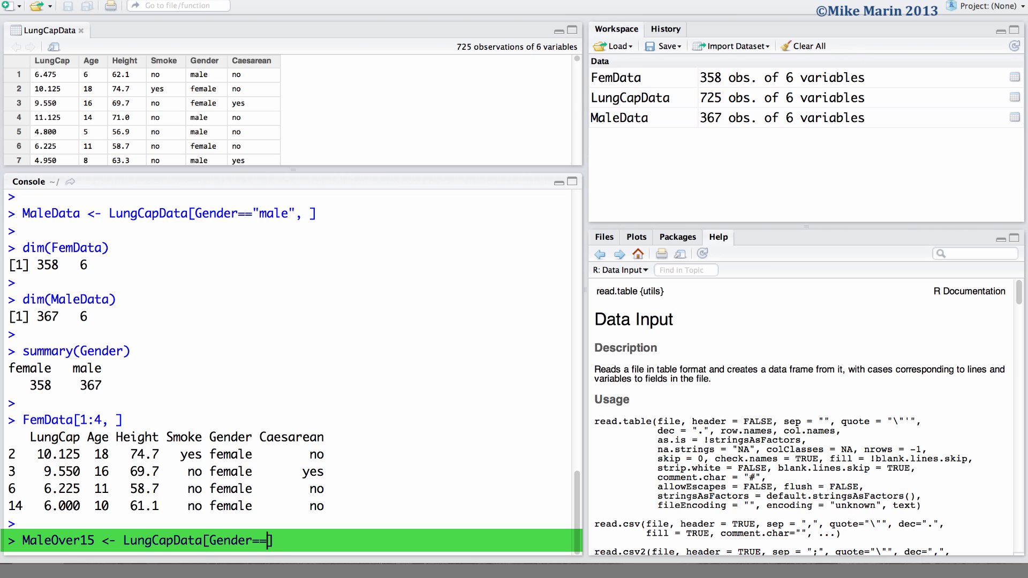
{"action": "type", "text": "\"male\" ]"}
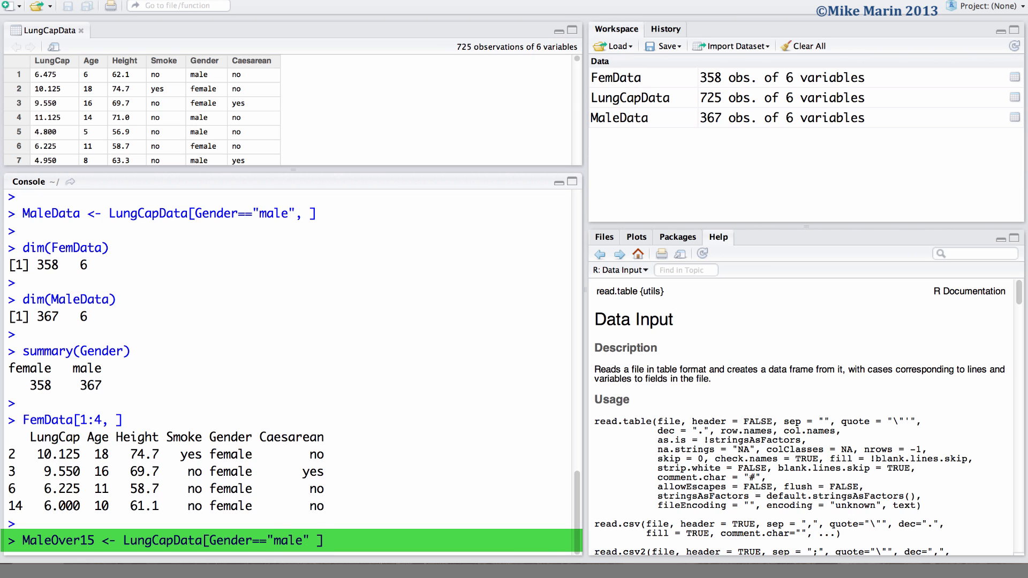
{"action": "type", "text": "& Ag"}
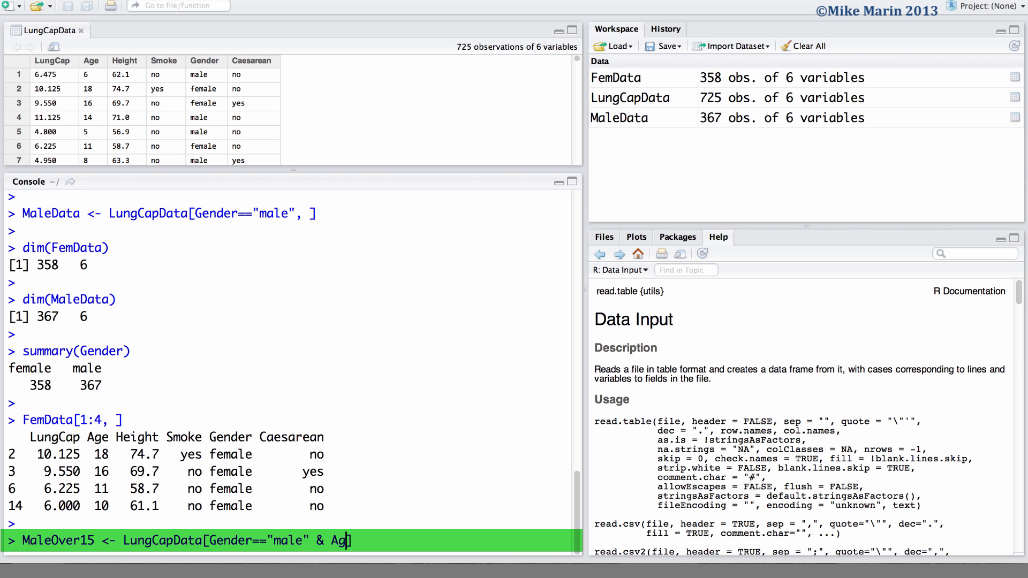
{"action": "type", "text": "e>15, ]"}
{"action": "type", "text": "dim(Ma"}
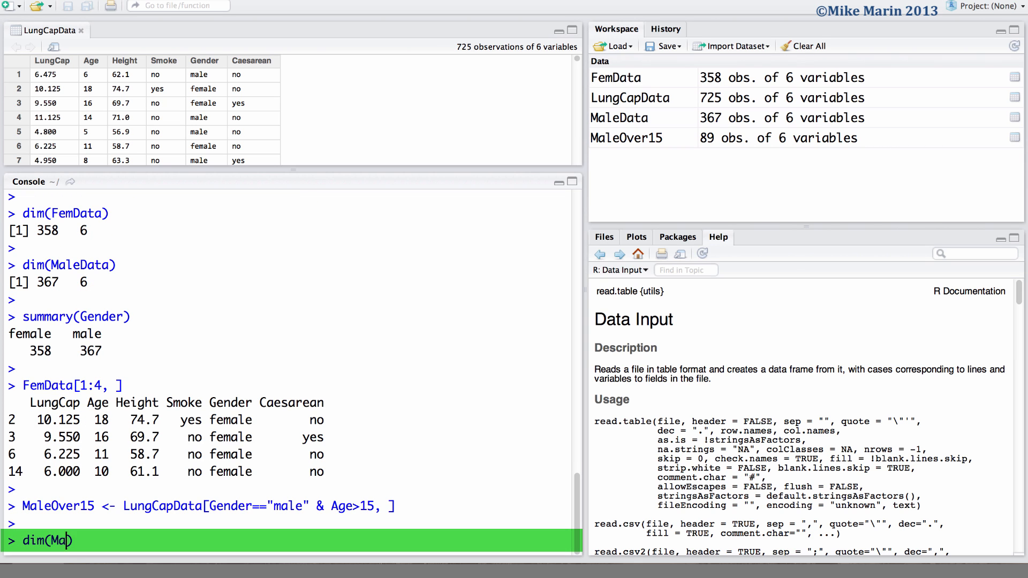
- Check dim(MaleOver15) is 89 by 6 and start MaleOver15[1:4, ] to view its first rows
{"action": "type", "text": "leOver15"}
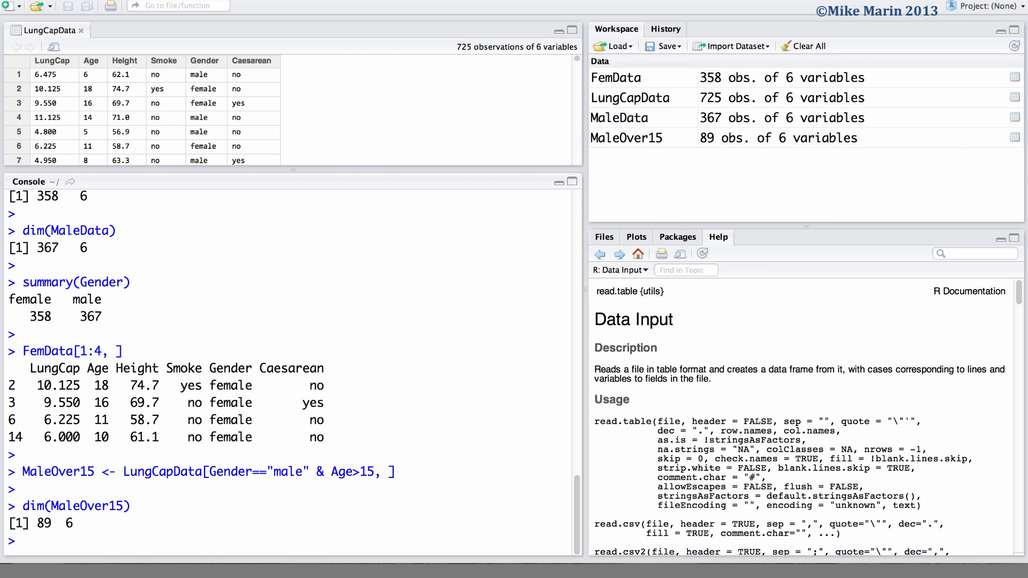
{"action": "type", "text": "MaleOver15"}
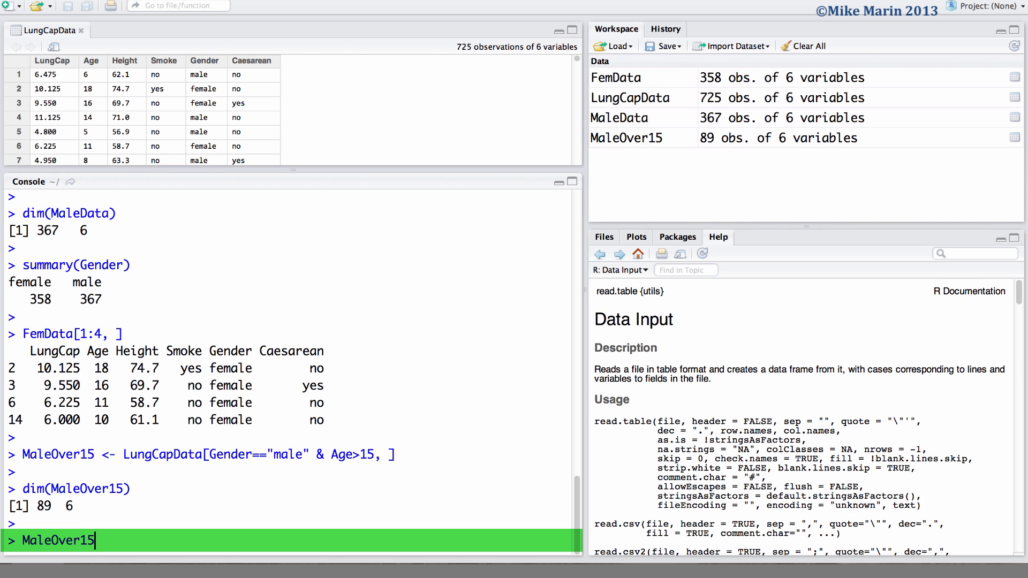
{"action": "type", "text": "[1:4]"}
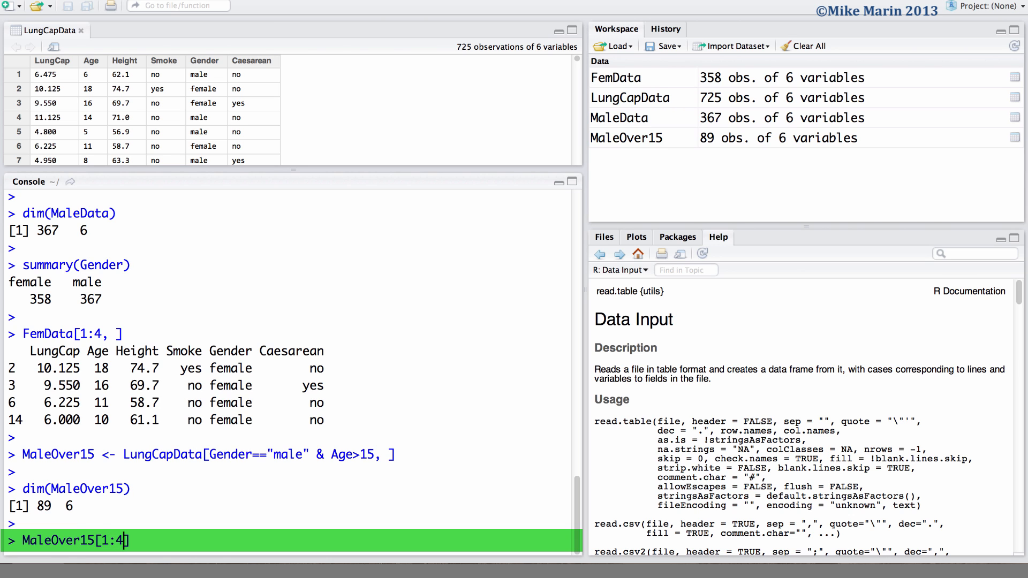